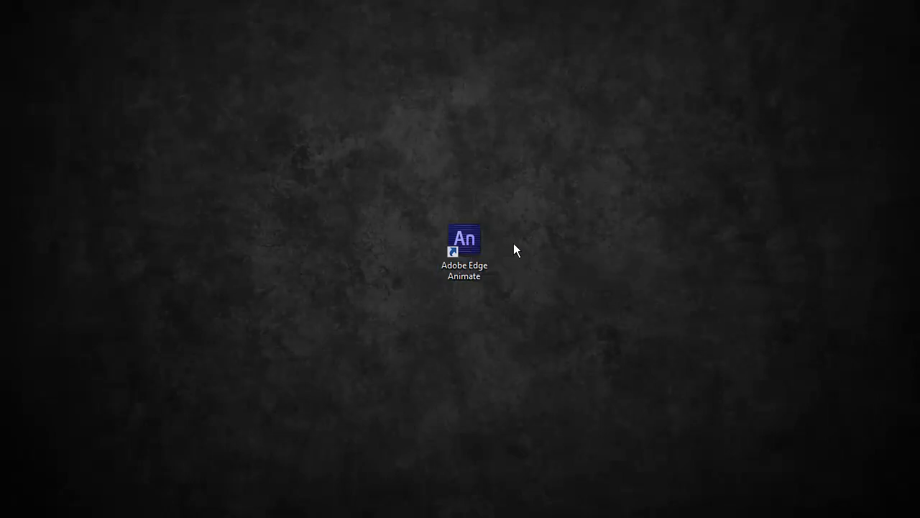
{"action": "mouse_move", "coordinate": [453, 223]}
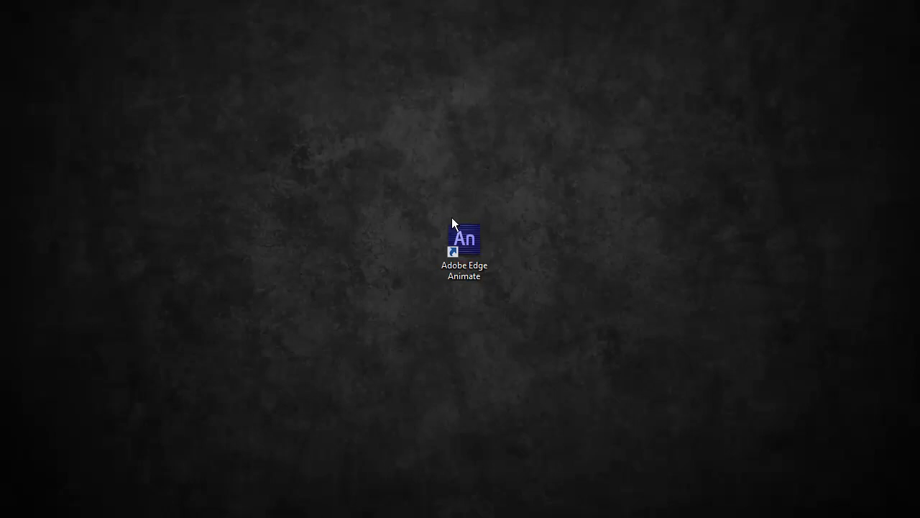
Step: Launch Adobe Edge Animate from its desktop shortcut
{"action": "double_click", "coordinate": [462, 238]}
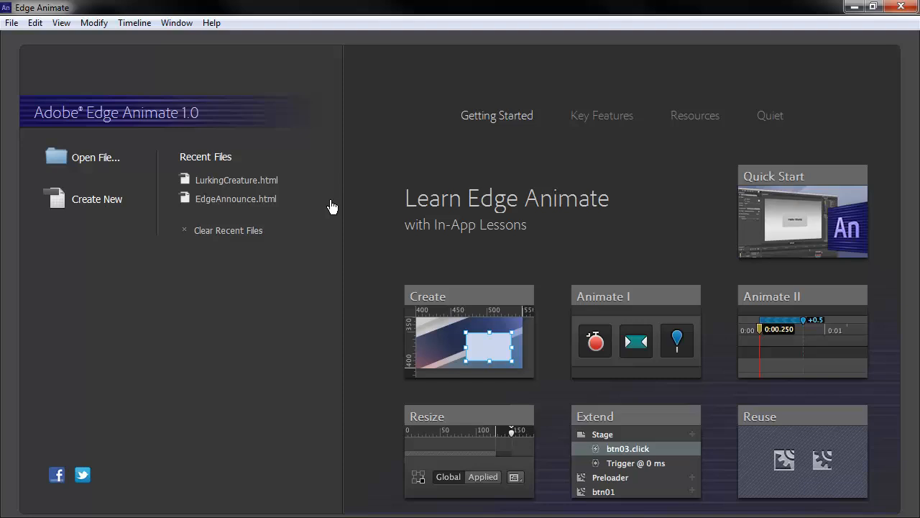
{"action": "mouse_move", "coordinate": [419, 285]}
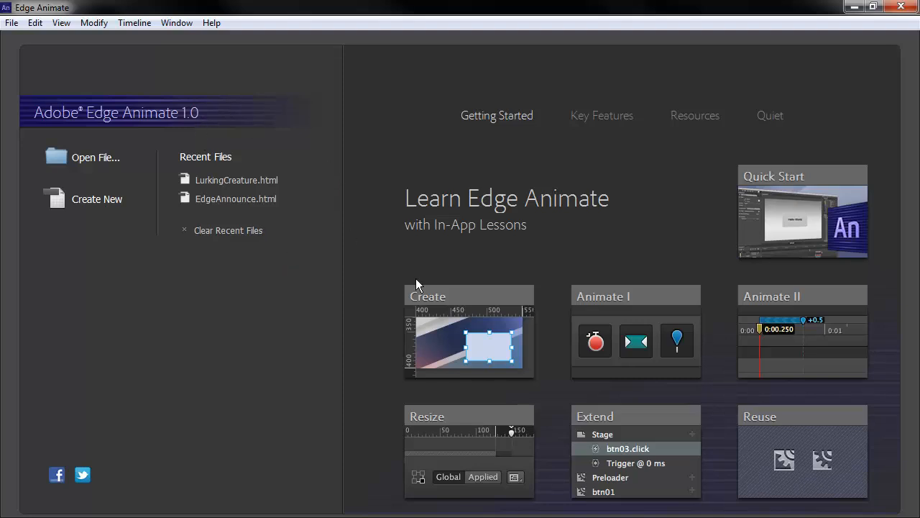
{"action": "mouse_move", "coordinate": [221, 381]}
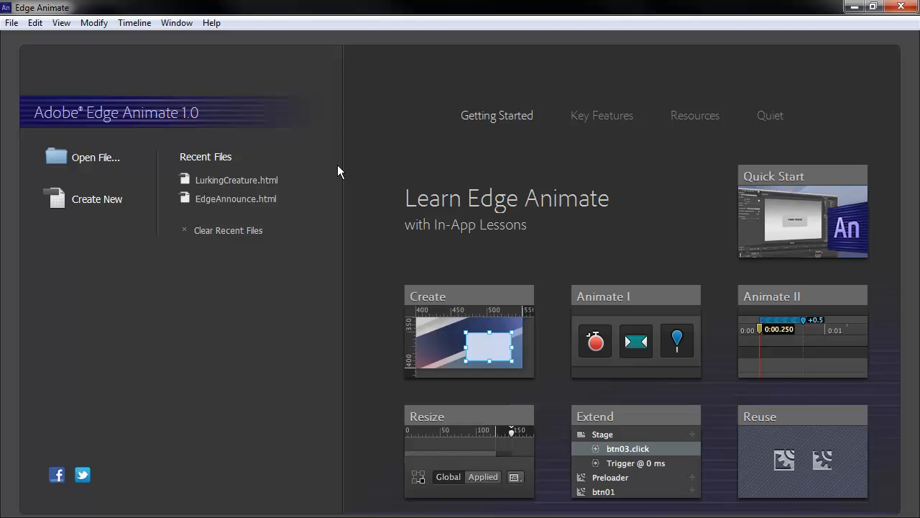
{"action": "mouse_move", "coordinate": [262, 85]}
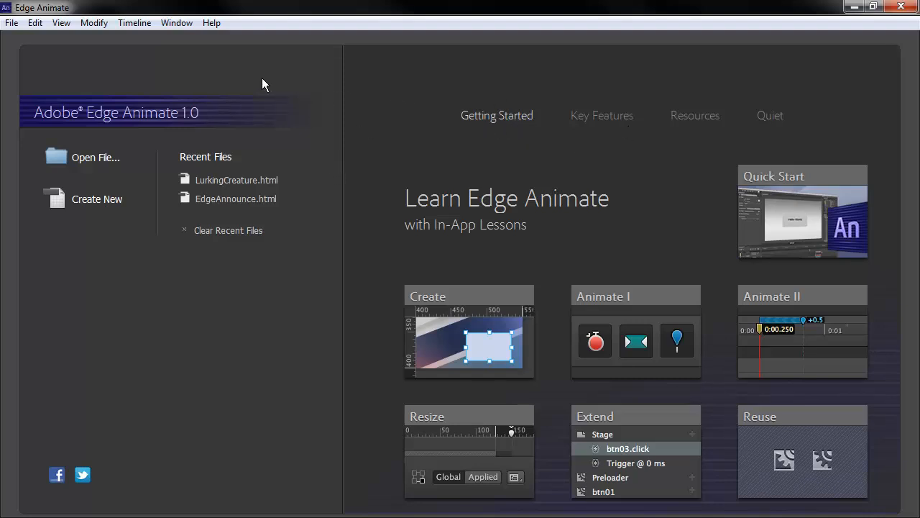
{"action": "left_click", "coordinate": [601, 115]}
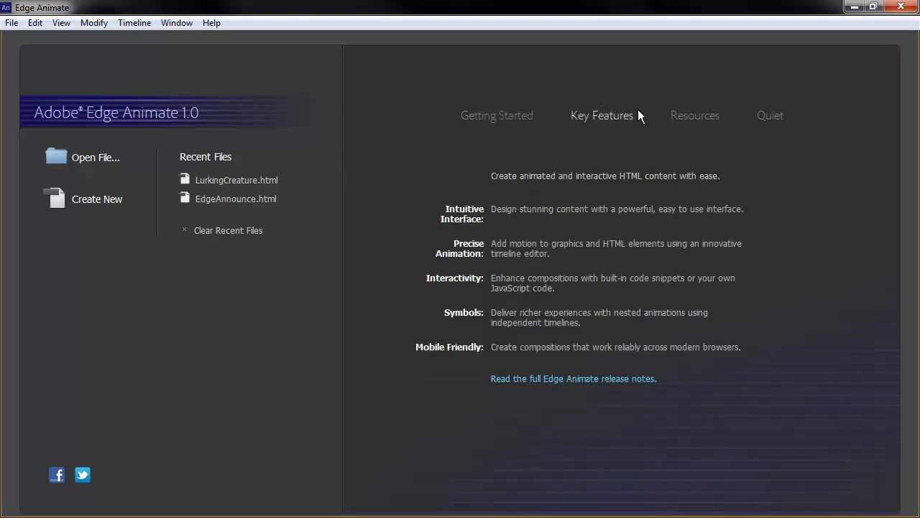
{"action": "left_click", "coordinate": [694, 115]}
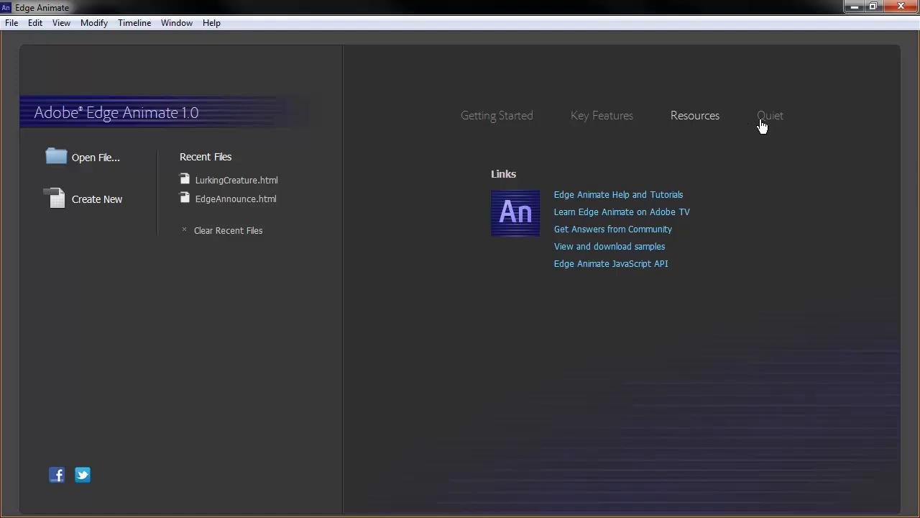
{"action": "left_click", "coordinate": [496, 115]}
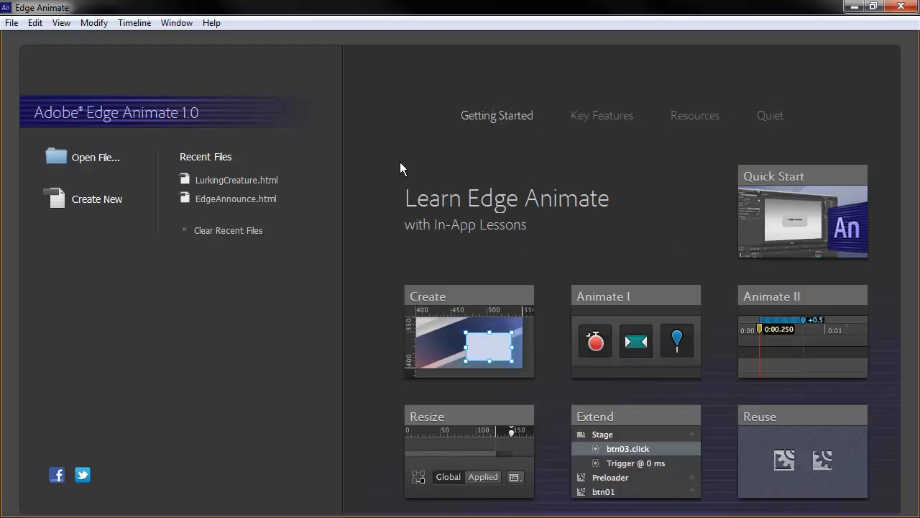
{"action": "mouse_move", "coordinate": [413, 99]}
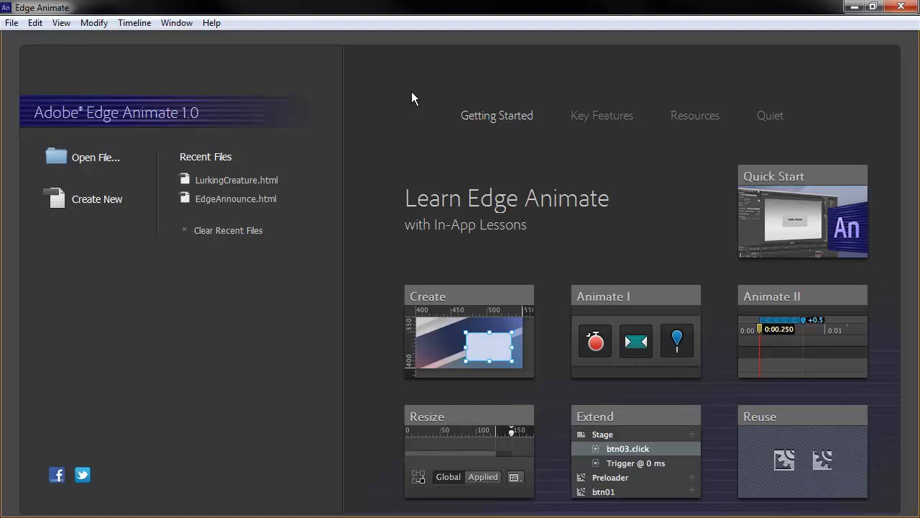
{"action": "mouse_move", "coordinate": [276, 218]}
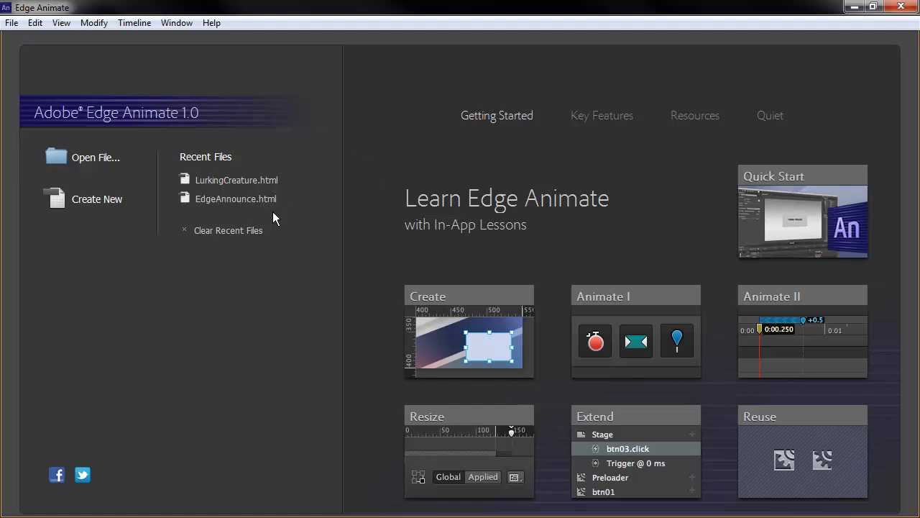
{"action": "mouse_move", "coordinate": [212, 212]}
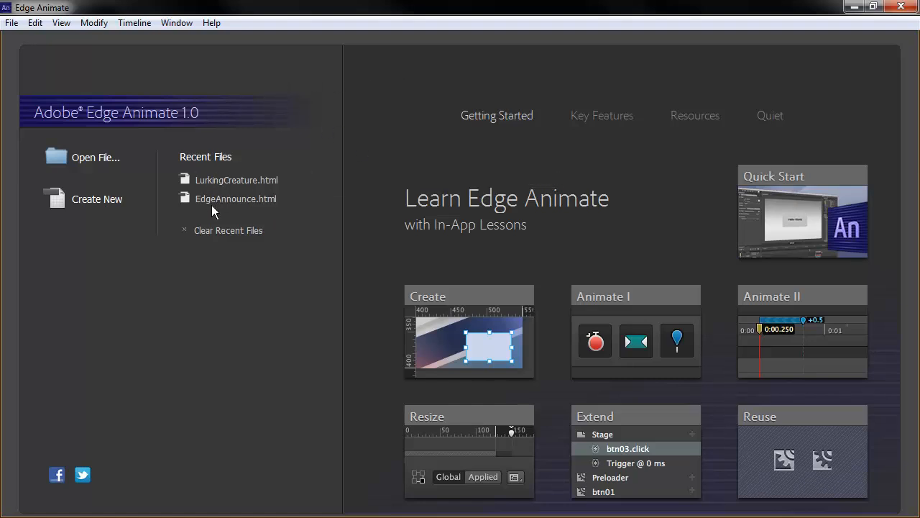
{"action": "mouse_move", "coordinate": [226, 180]}
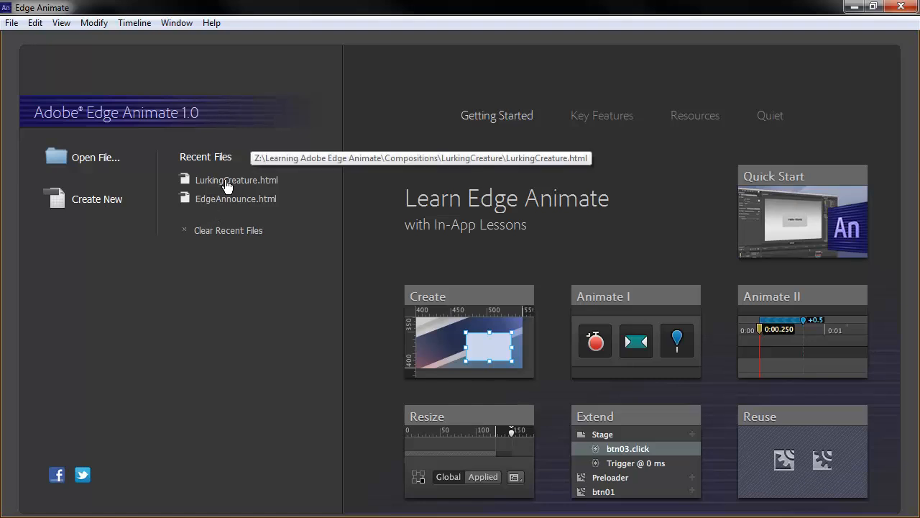
Step: Open LurkingCreature.html from the welcome screen's Recent Files
{"action": "left_click", "coordinate": [235, 180]}
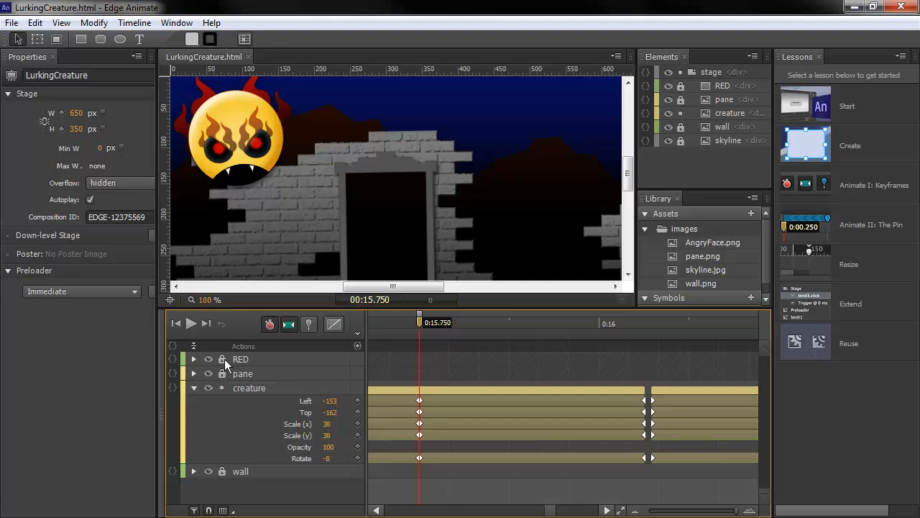
{"action": "mouse_move", "coordinate": [209, 387]}
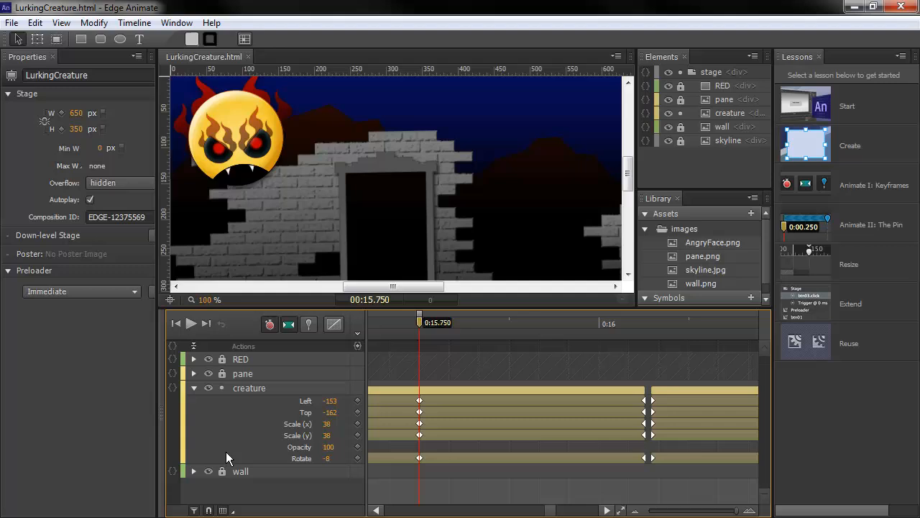
{"action": "mouse_move", "coordinate": [239, 460]}
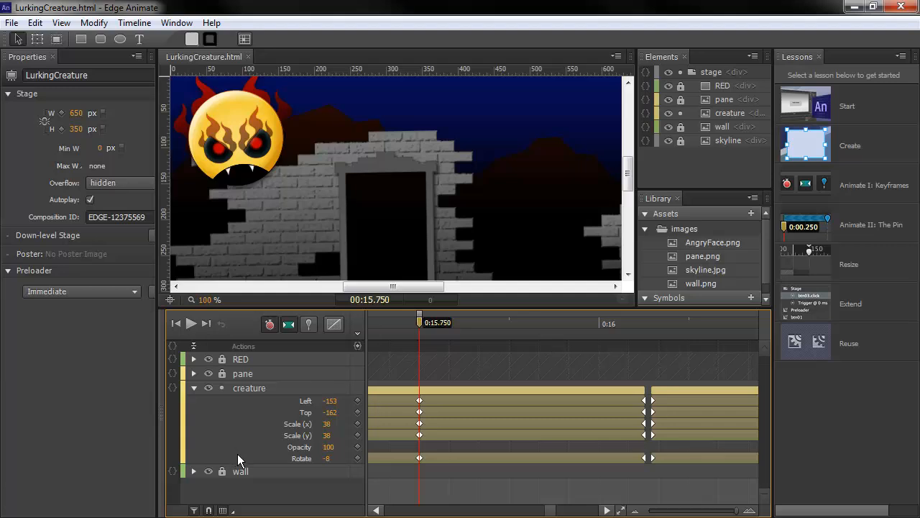
{"action": "mouse_move", "coordinate": [239, 457]}
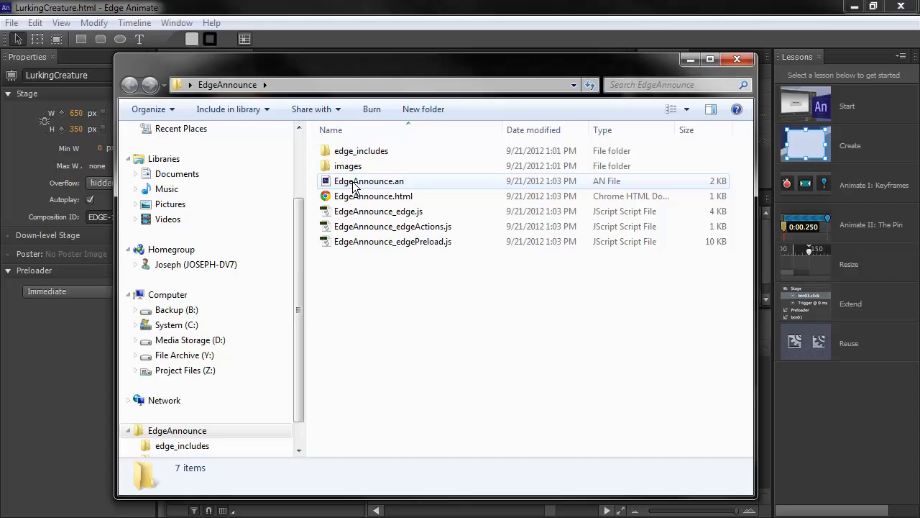
Step: Select EdgeAnnounce.an in the EdgeAnnounce project folder
{"action": "left_click", "coordinate": [369, 180]}
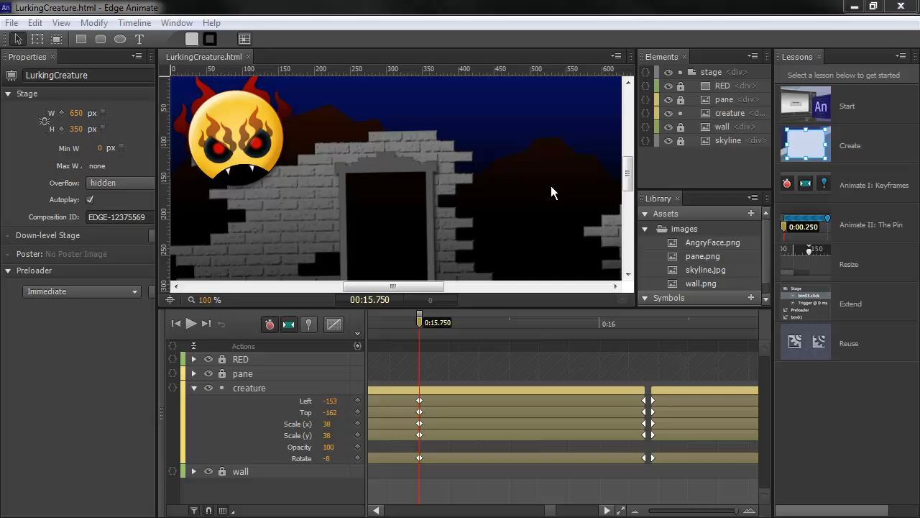
{"action": "mouse_move", "coordinate": [769, 269]}
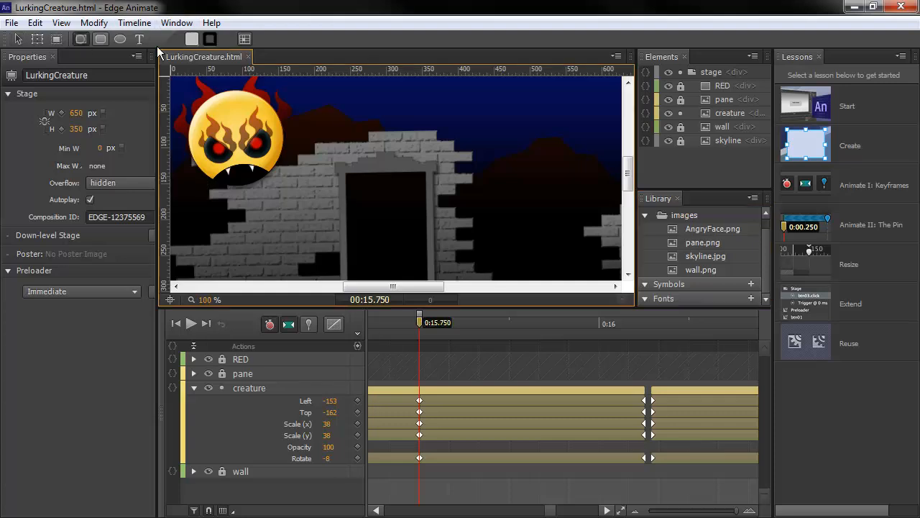
Step: Draw a rectangle right of the wall and convert it to a symbol named 'Sym'
{"action": "left_click_drag", "start_coordinate": [496, 115], "coordinate": [593, 212]}
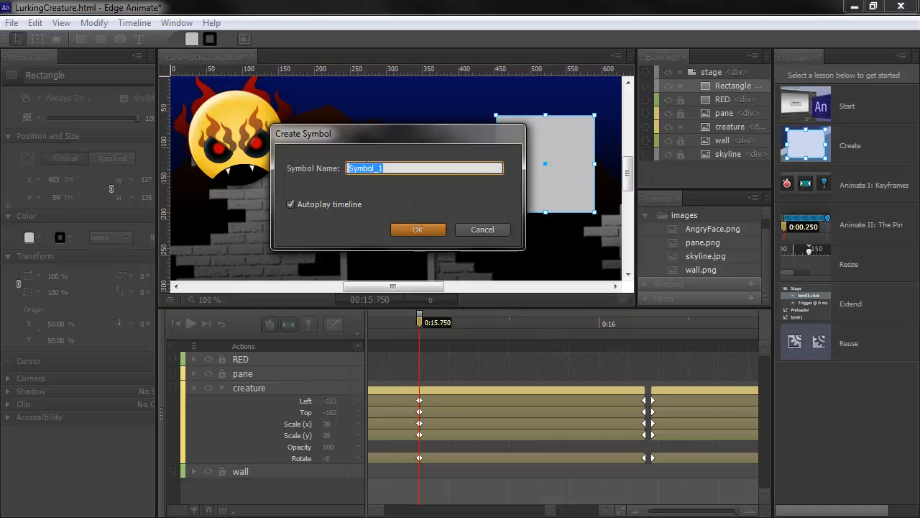
{"action": "type", "text": "Sym"}
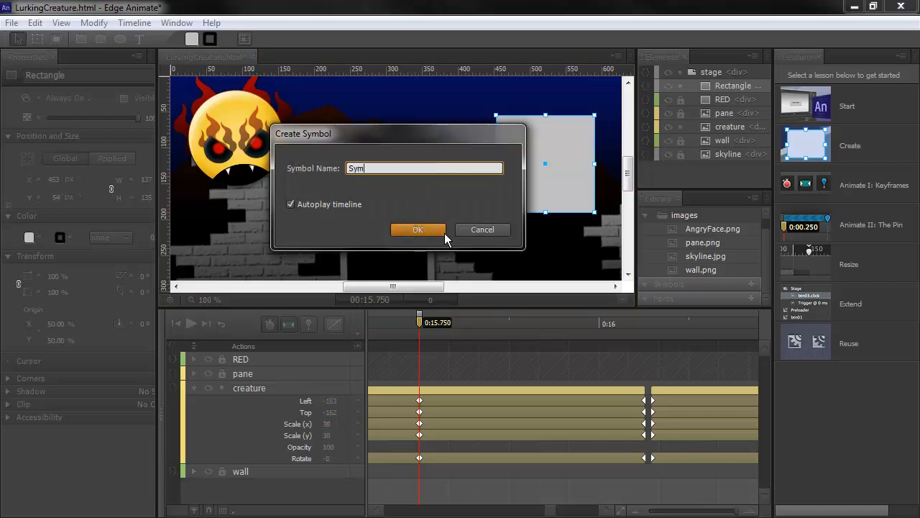
{"action": "left_click", "coordinate": [417, 229]}
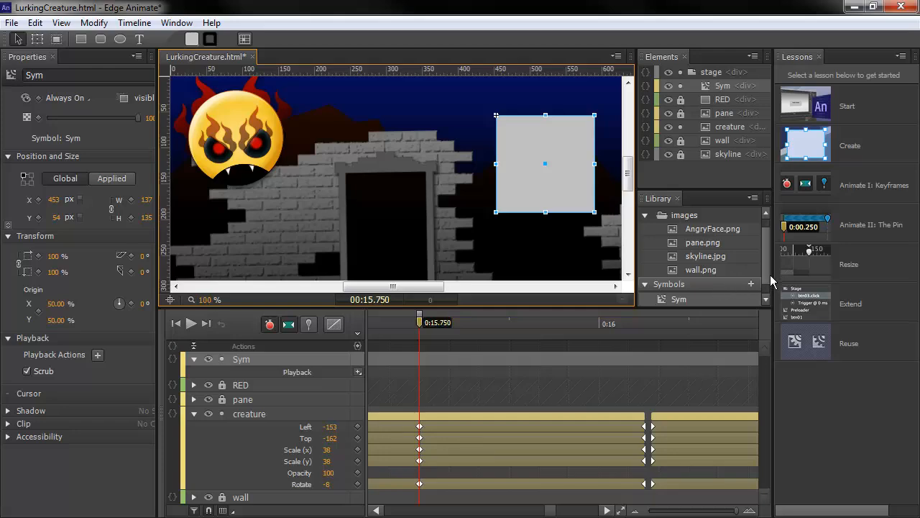
Step: Export the Sym symbol, editing the Symbols-1.ansym file name in Documents
{"action": "right_click", "coordinate": [679, 284]}
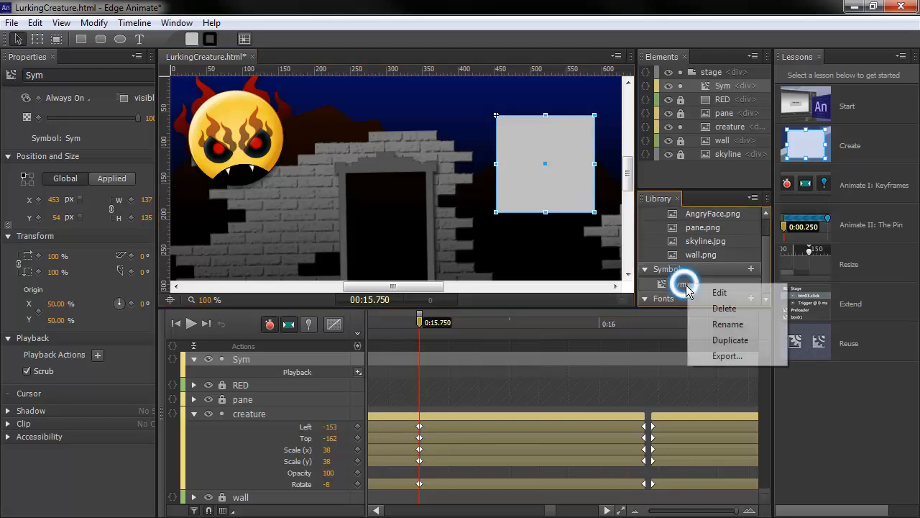
{"action": "left_click", "coordinate": [726, 356]}
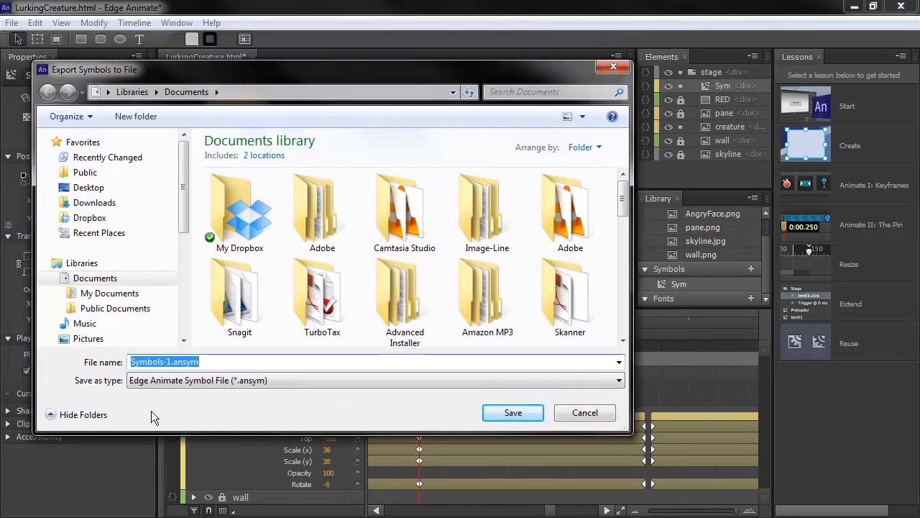
{"action": "left_click", "coordinate": [209, 361]}
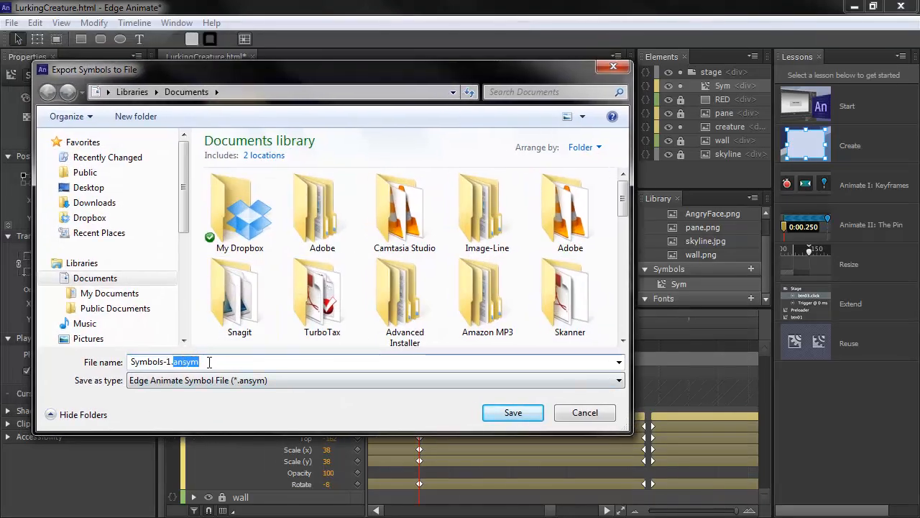
{"action": "mouse_move", "coordinate": [394, 379]}
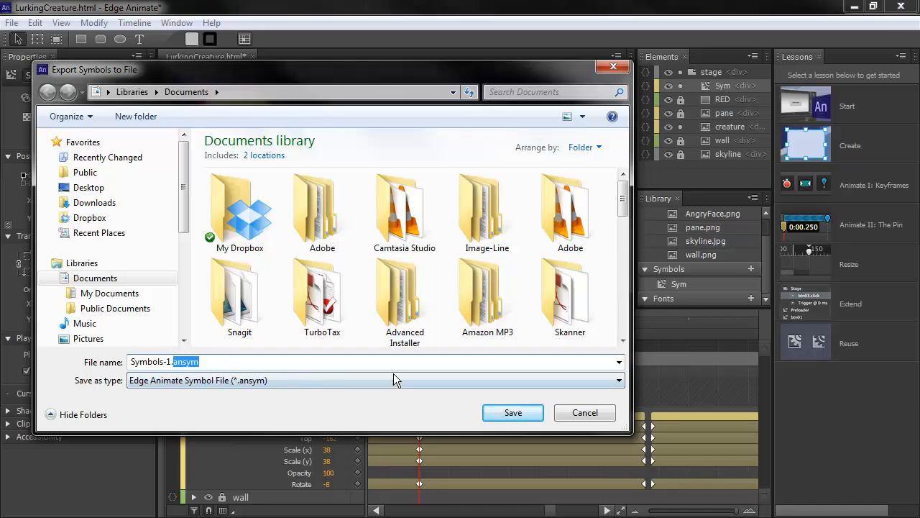
{"action": "mouse_move", "coordinate": [420, 379]}
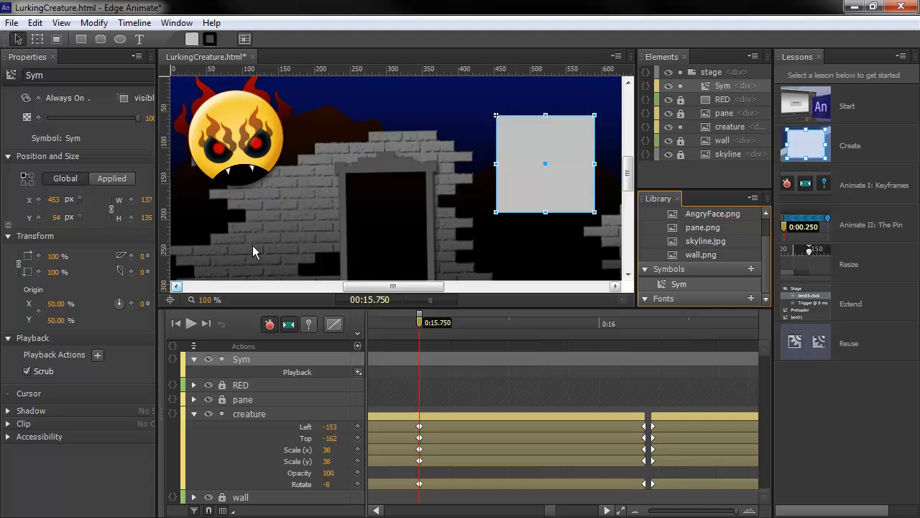
{"action": "mouse_move", "coordinate": [354, 239]}
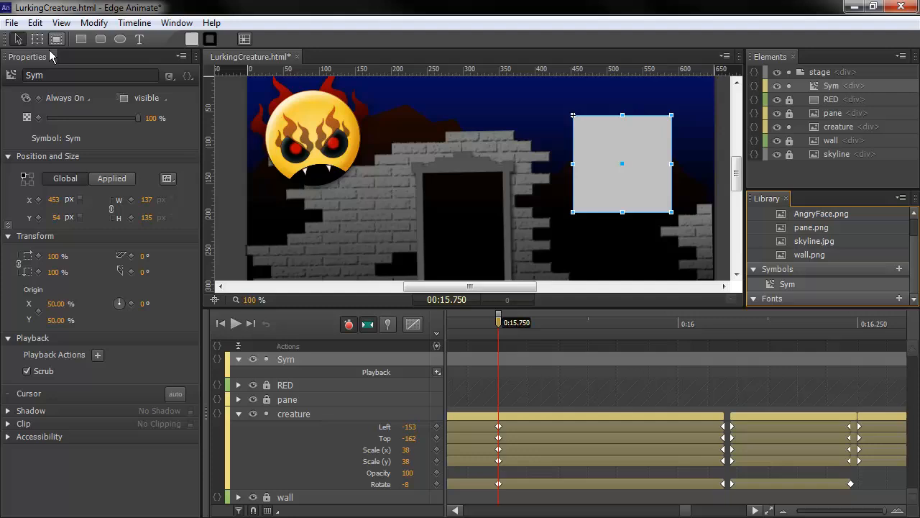
{"action": "mouse_move", "coordinate": [172, 142]}
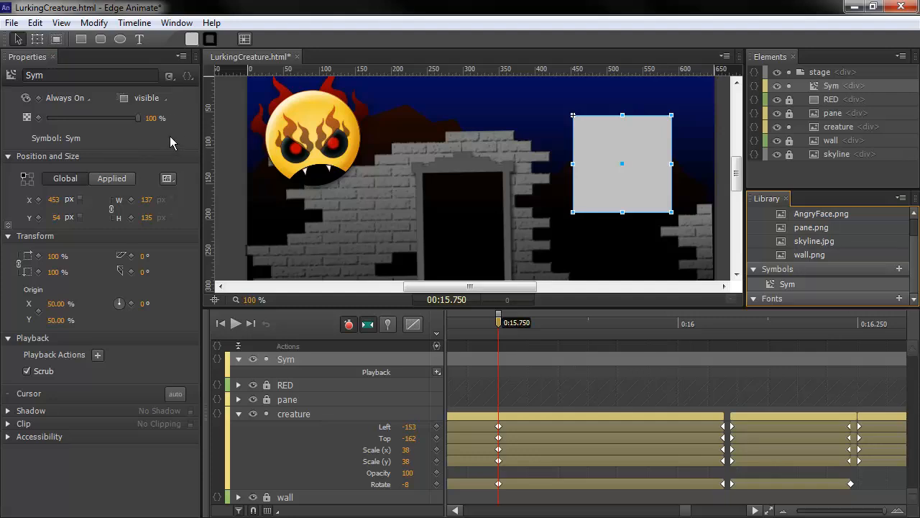
{"action": "mouse_move", "coordinate": [172, 141]}
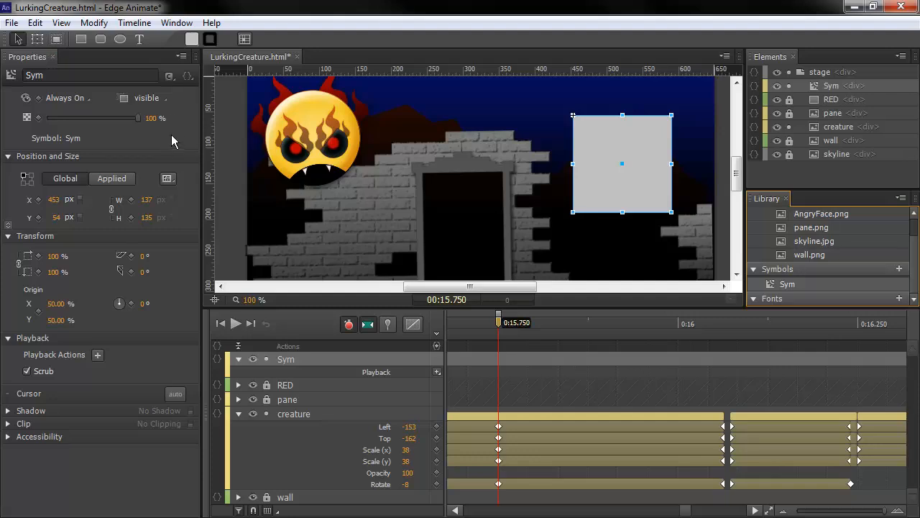
{"action": "mouse_move", "coordinate": [171, 142]}
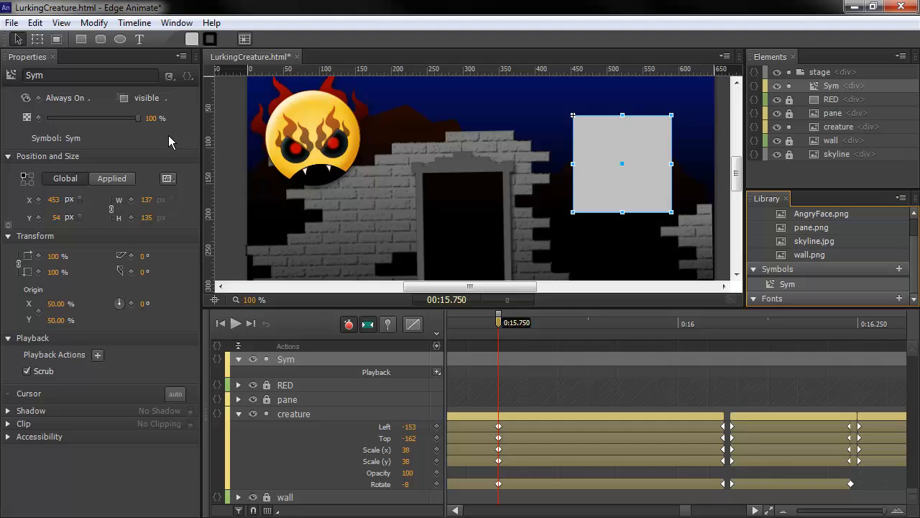
{"action": "mouse_move", "coordinate": [153, 135]}
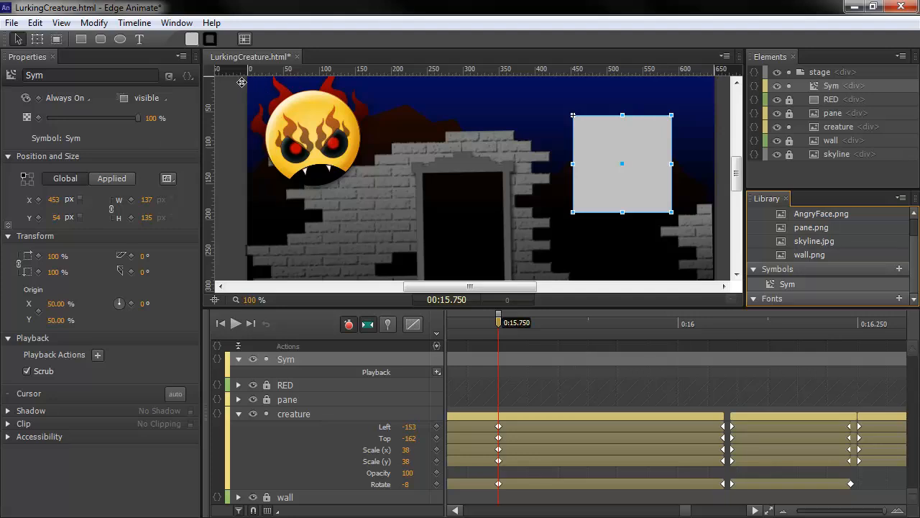
{"action": "mouse_move", "coordinate": [229, 86]}
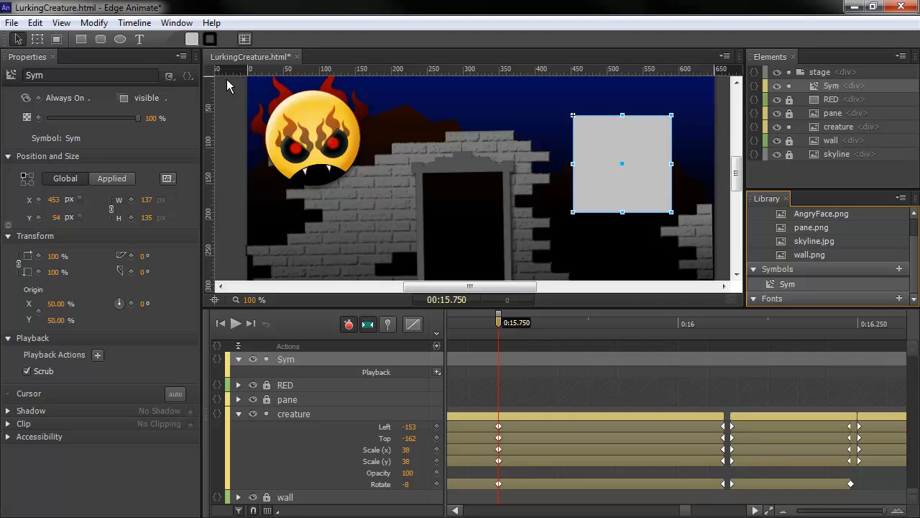
{"action": "mouse_move", "coordinate": [229, 85]}
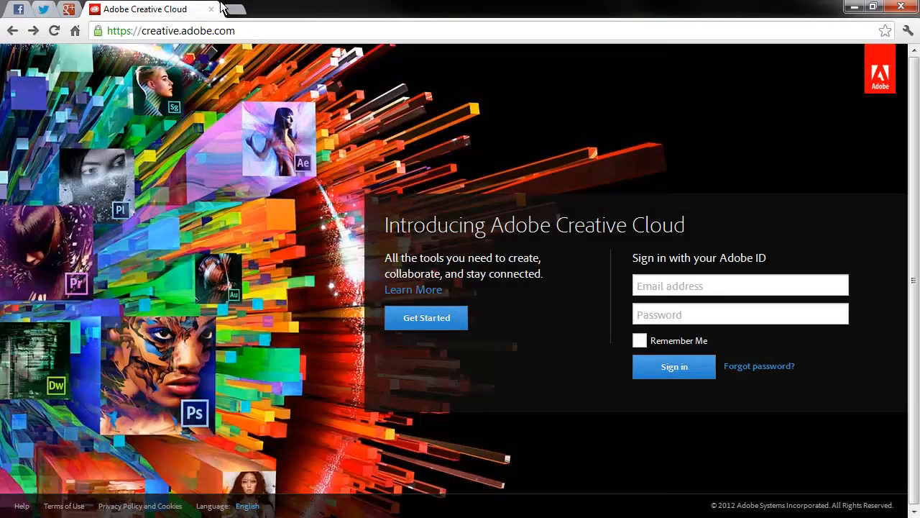
Step: Select the creative.adobe.com address in the browser's address bar
{"action": "left_click", "coordinate": [171, 31]}
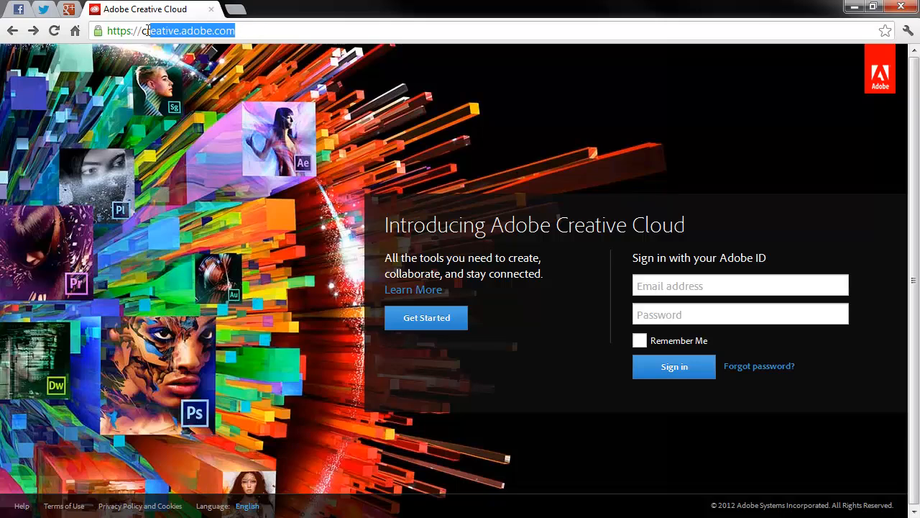